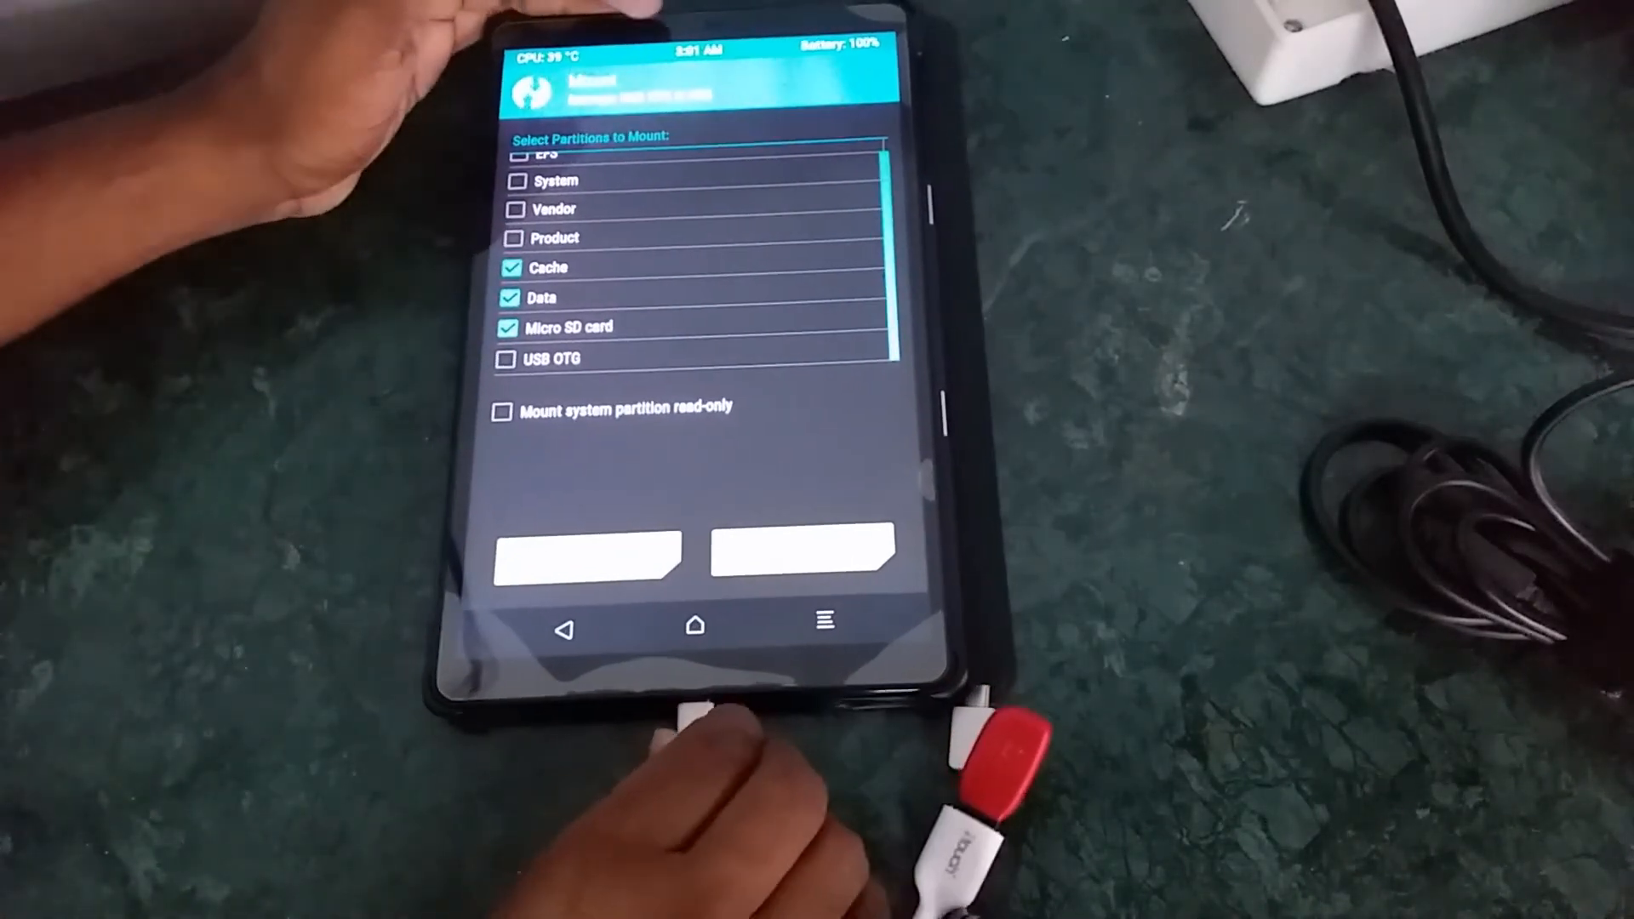
click(509, 327)
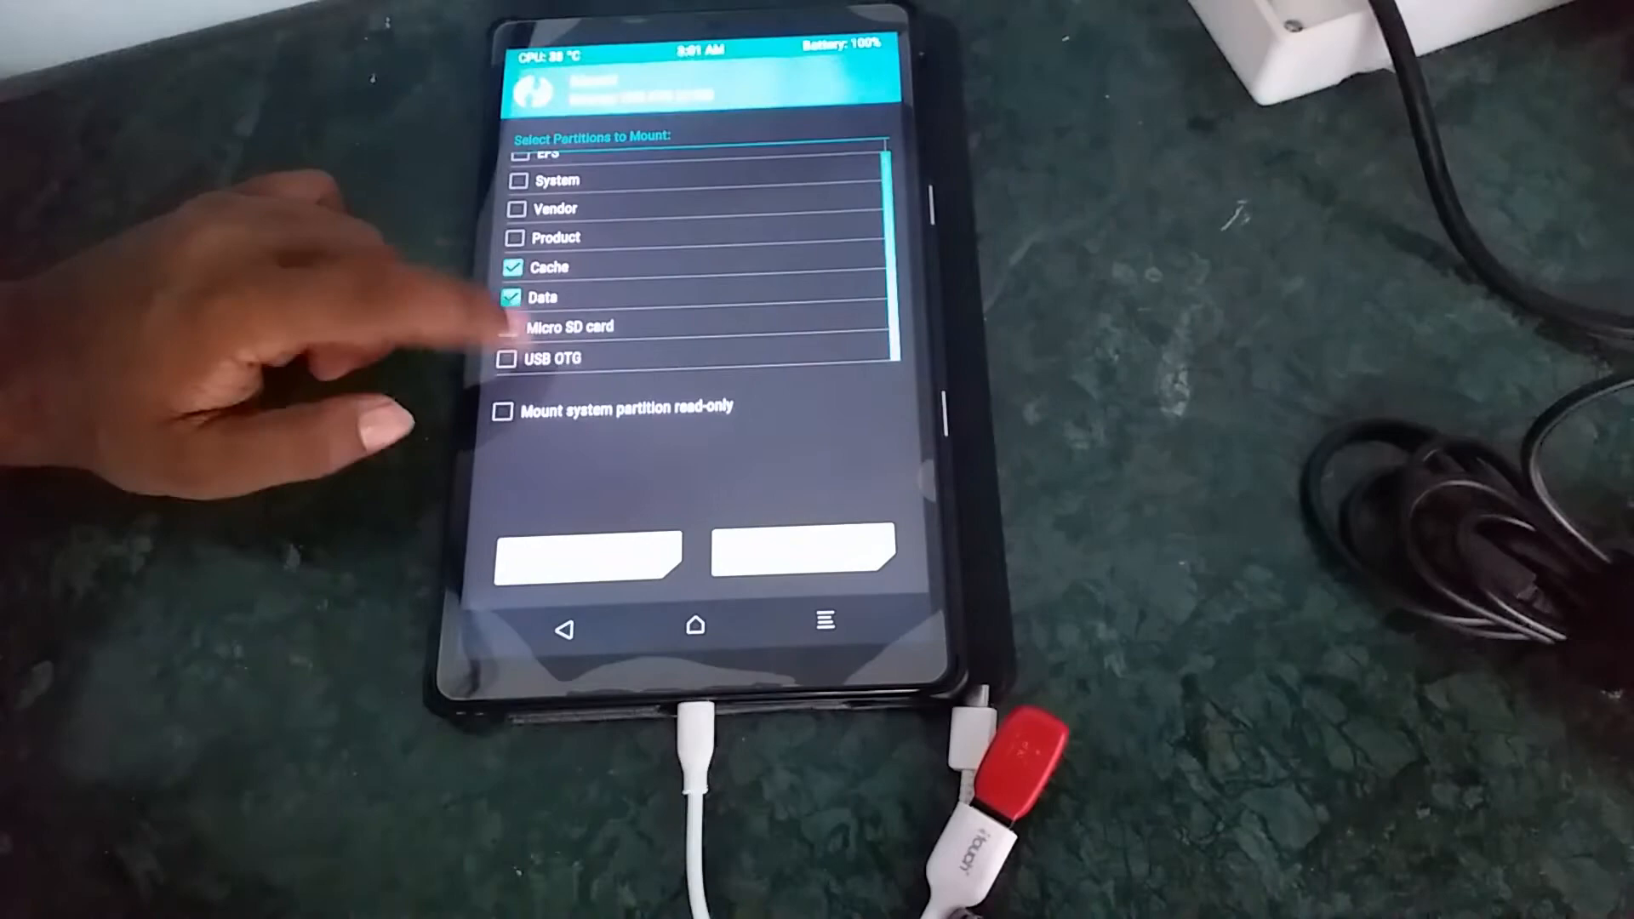